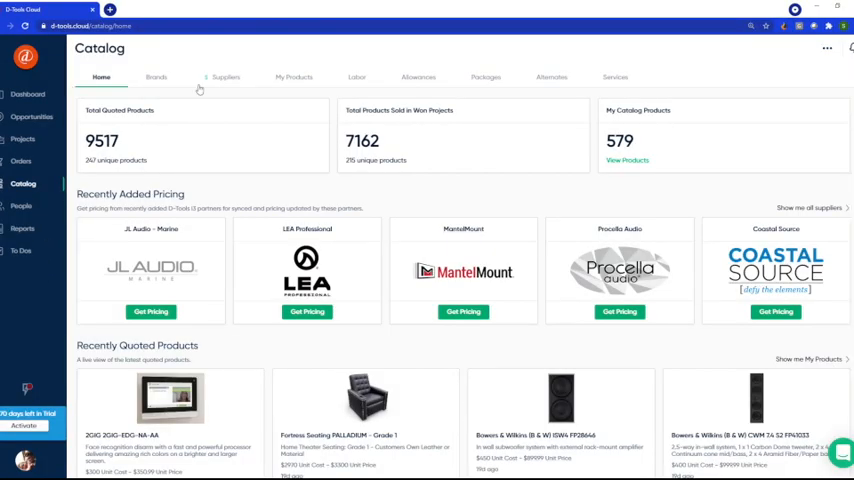
- Show the Catalog's Suppliers list with ADI under My Suppliers
left_click(224, 76)
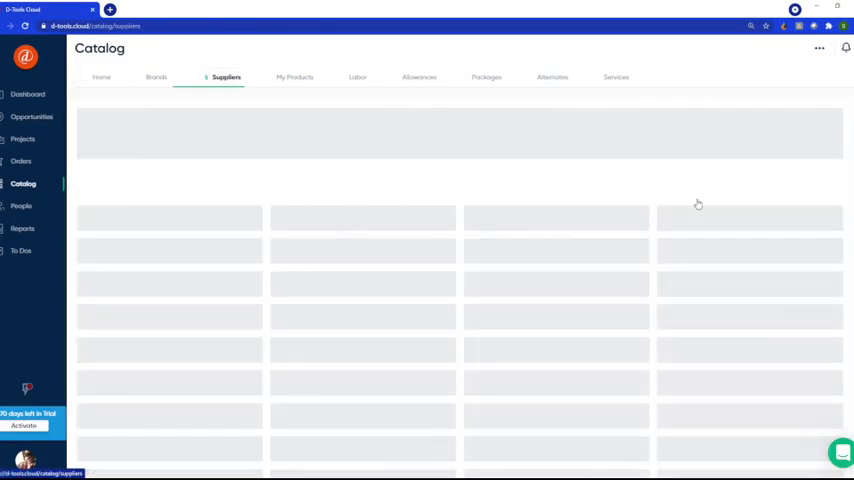
mouse_move(736, 228)
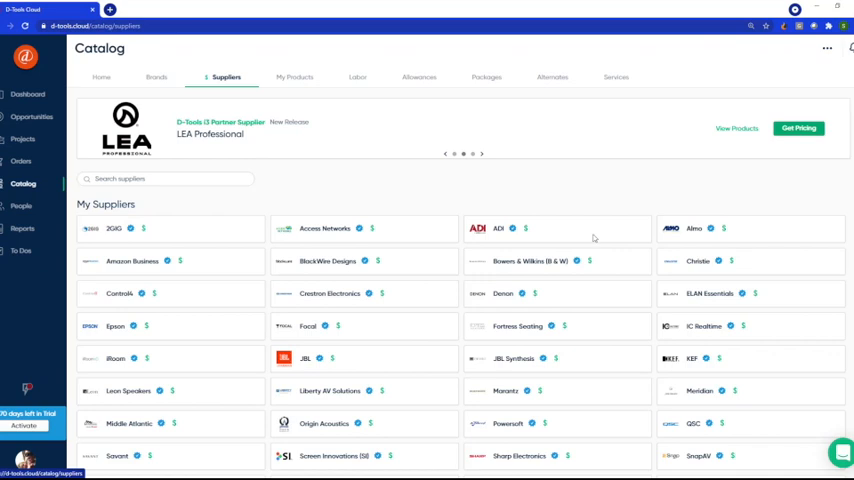
- Bring up ADI's supplier details showing its connection, new releases and products
left_click(498, 228)
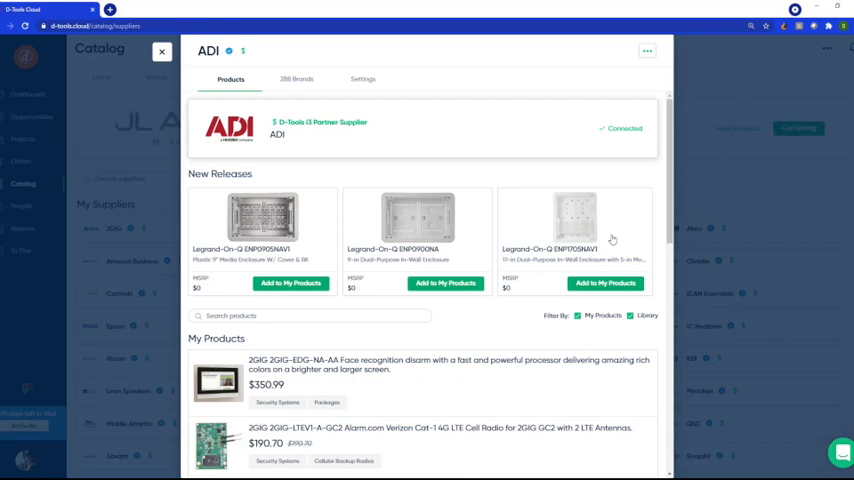
mouse_move(620, 208)
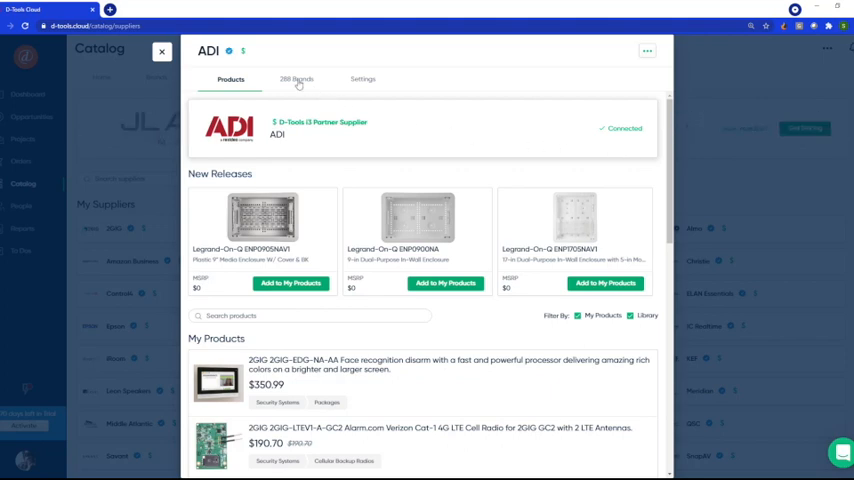
- Review the 208 brands ADI carries by scrolling through the brand list
left_click(296, 80)
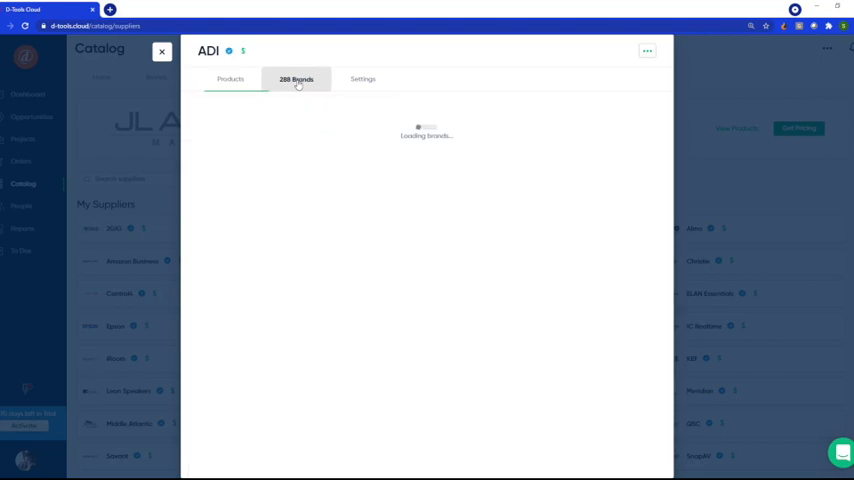
mouse_move(632, 158)
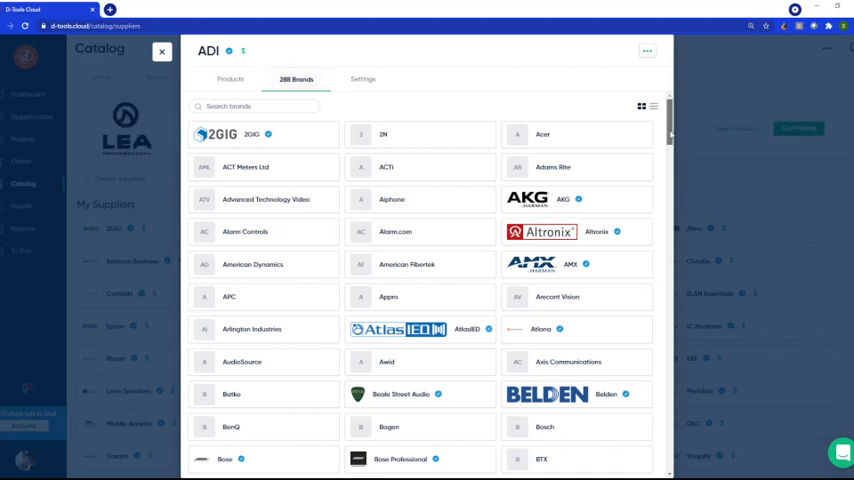
scroll("down", 3)
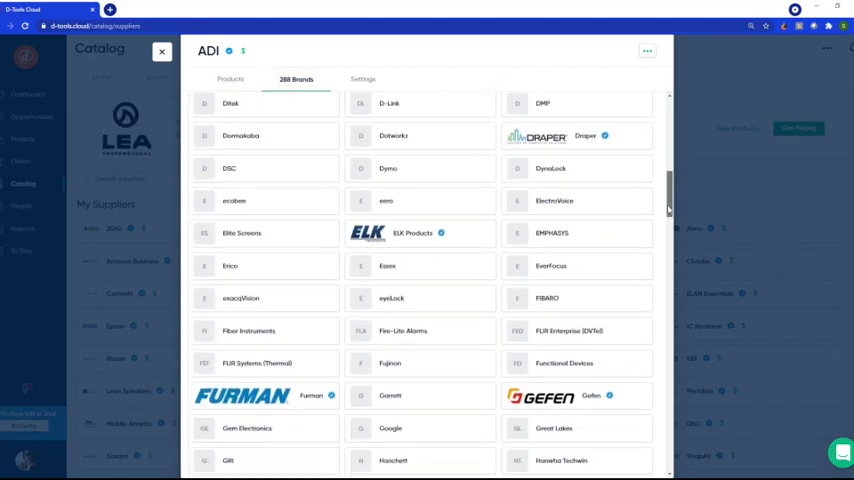
scroll("down", 3)
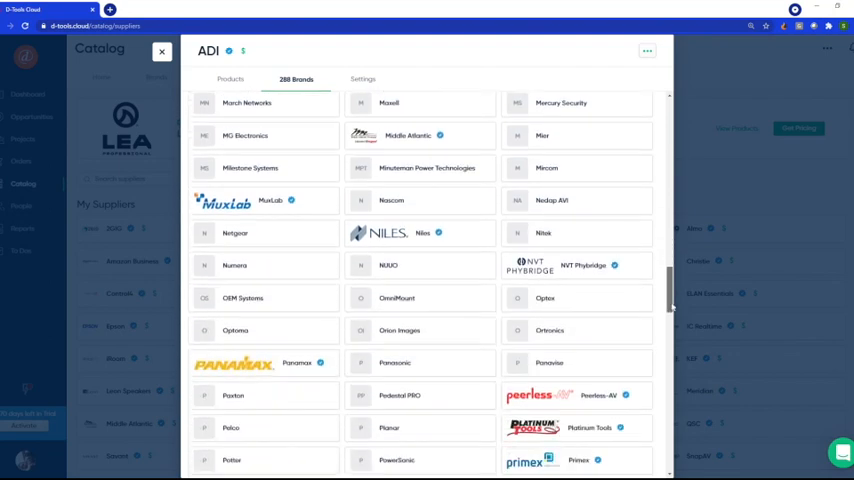
scroll("down", 3)
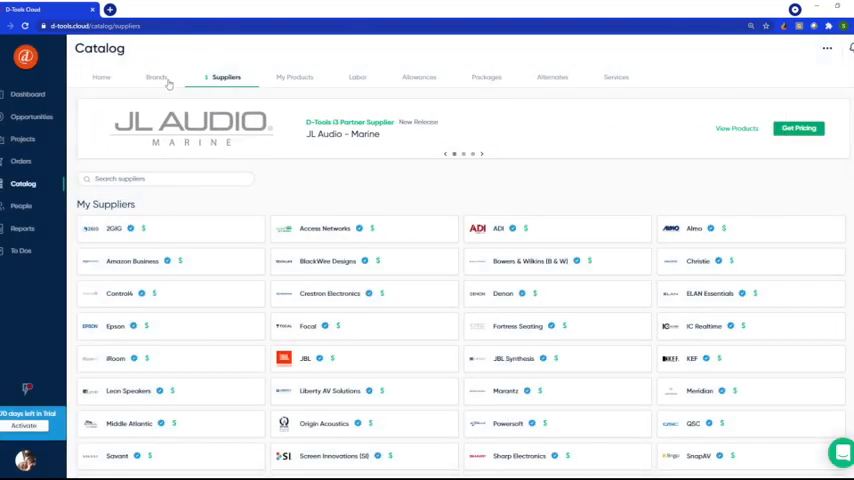
- In Quote 1's Front Porch, search items for '2g' to find the 2GIG WiFi Bullet Camera
left_click(32, 116)
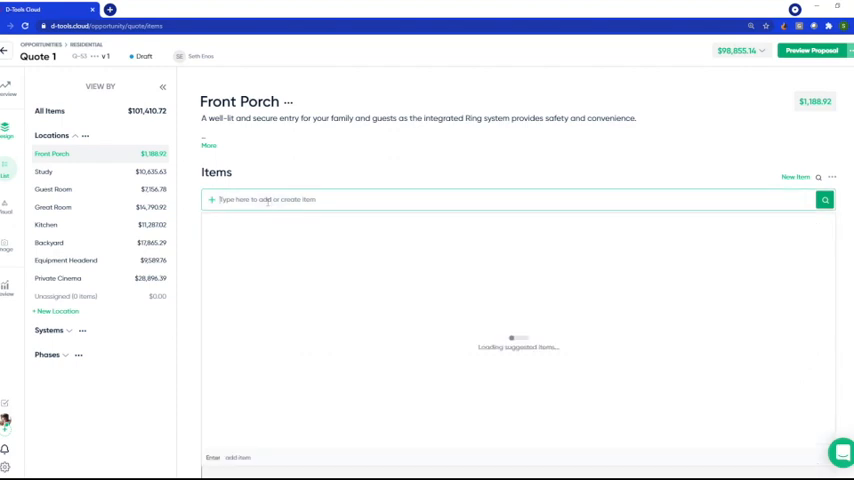
type("2g")
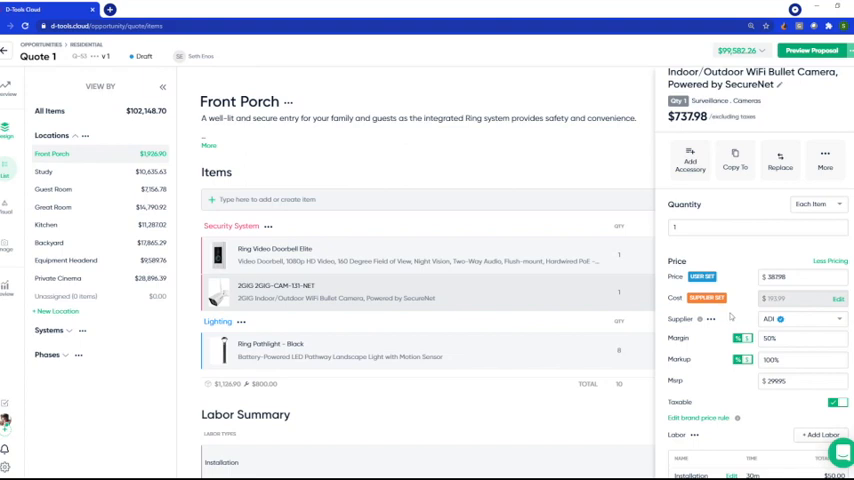
mouse_move(810, 328)
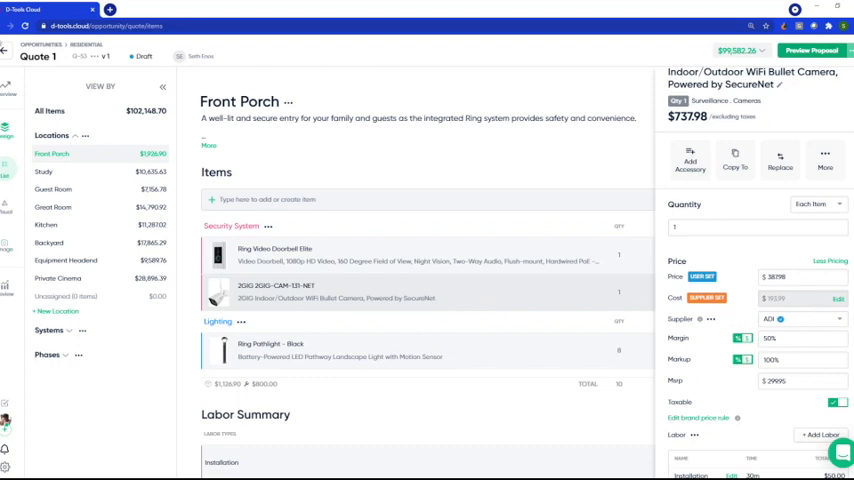
- From Orders, bring up draft ADI - PO-20 and start sending it directly to ADI
left_click(20, 160)
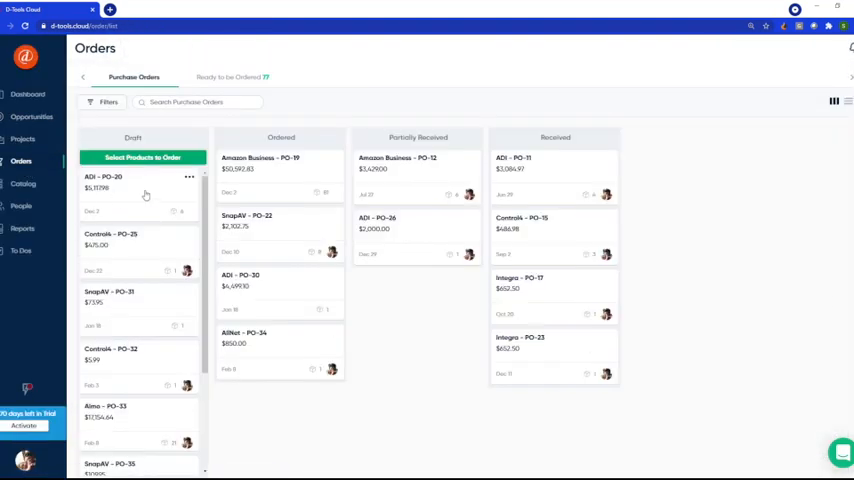
left_click(104, 180)
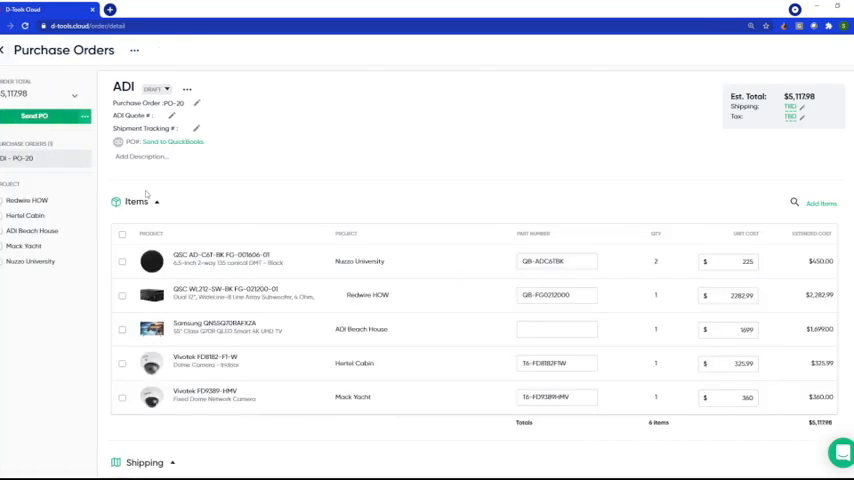
mouse_move(60, 204)
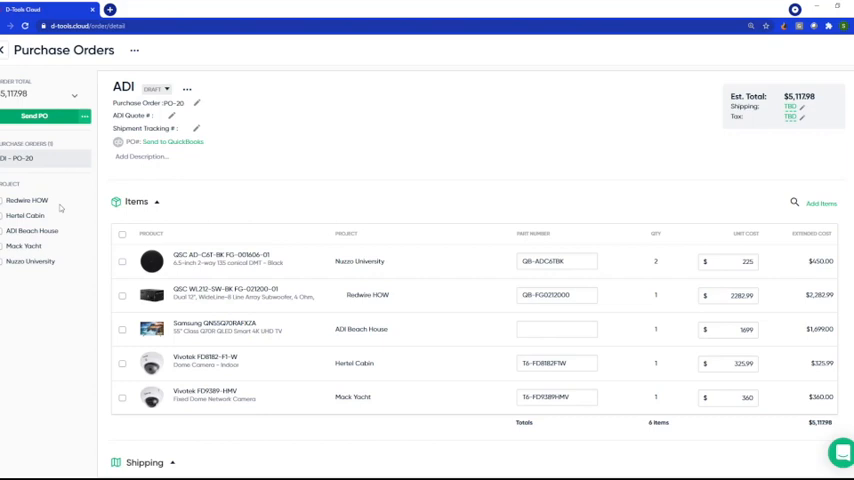
mouse_move(66, 270)
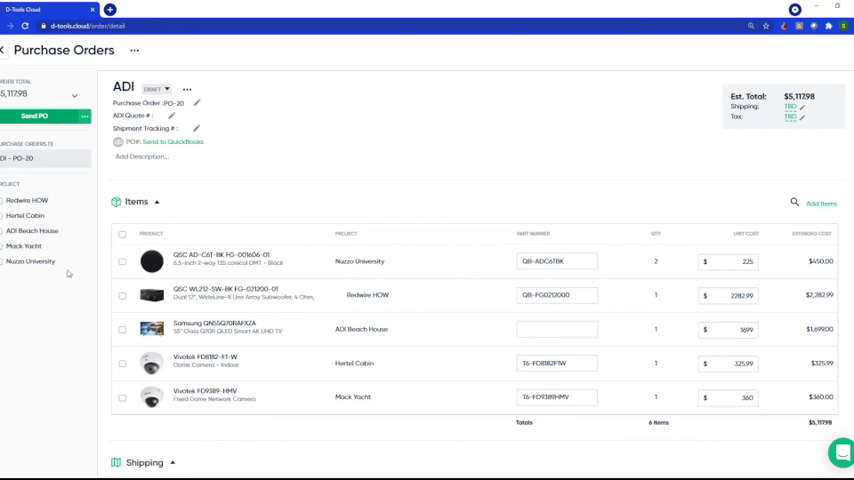
left_click(188, 90)
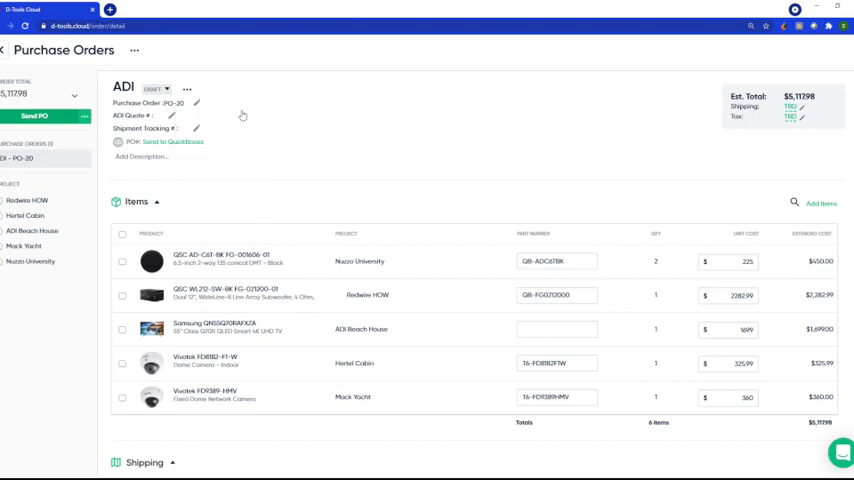
left_click(34, 116)
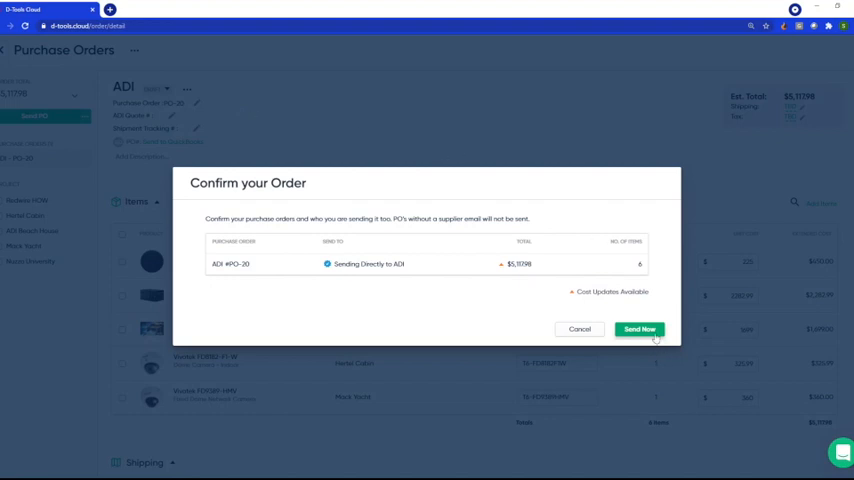